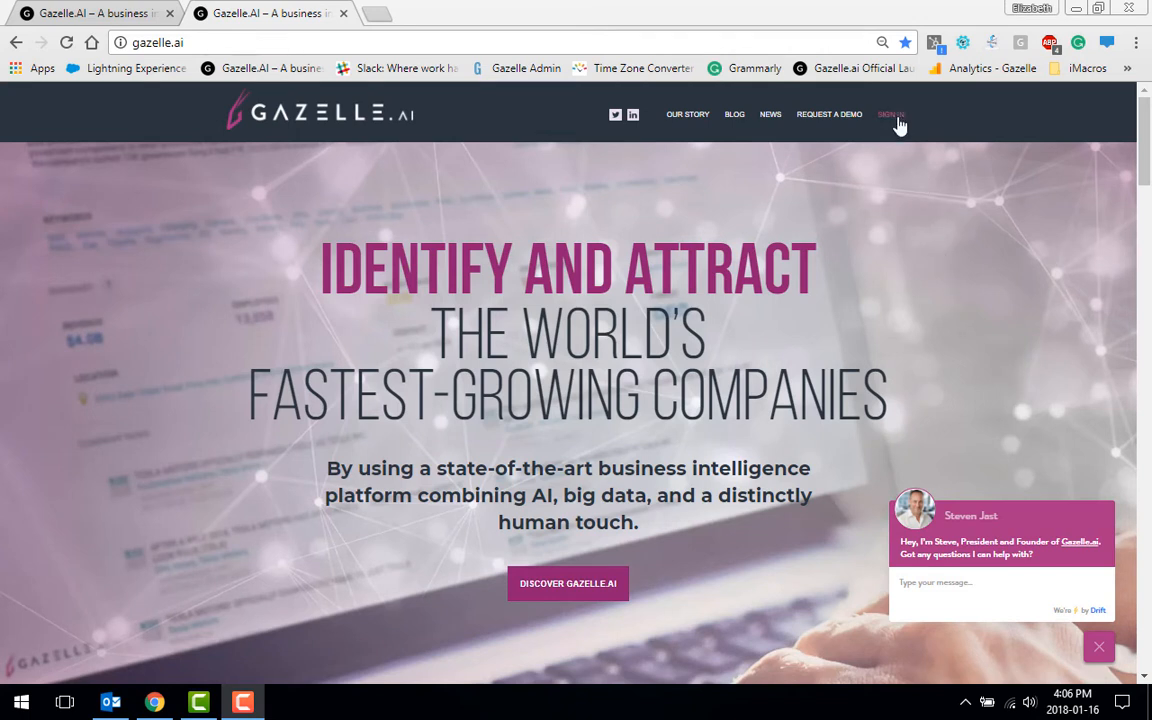
Sign in from the gazelle.ai public site and land on the app's home dashboard.
{"action": "left_click", "coordinate": [888, 114]}
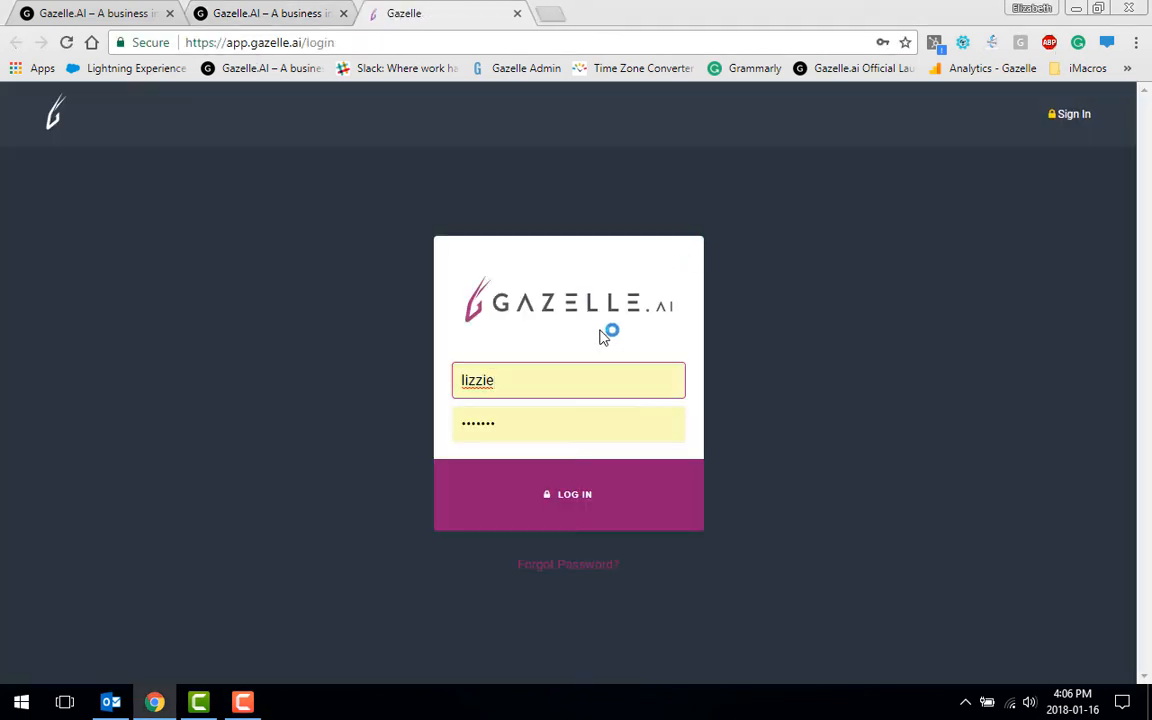
{"action": "left_click", "coordinate": [568, 494]}
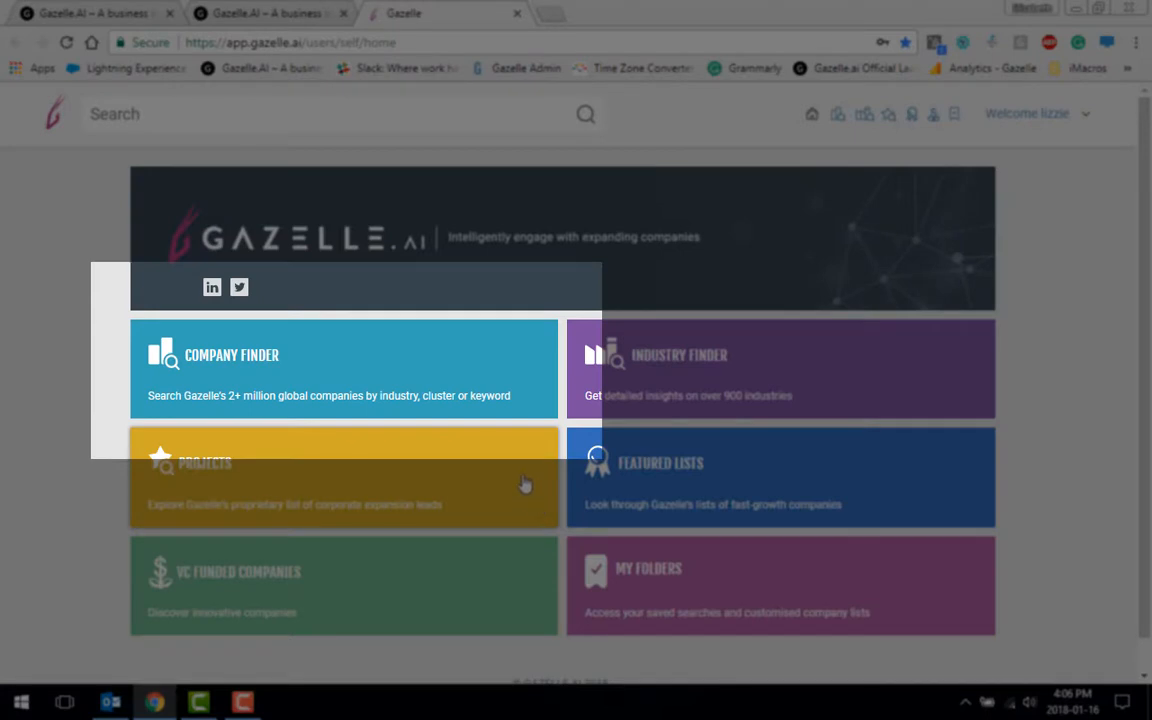
{"action": "mouse_move", "coordinate": [400, 368]}
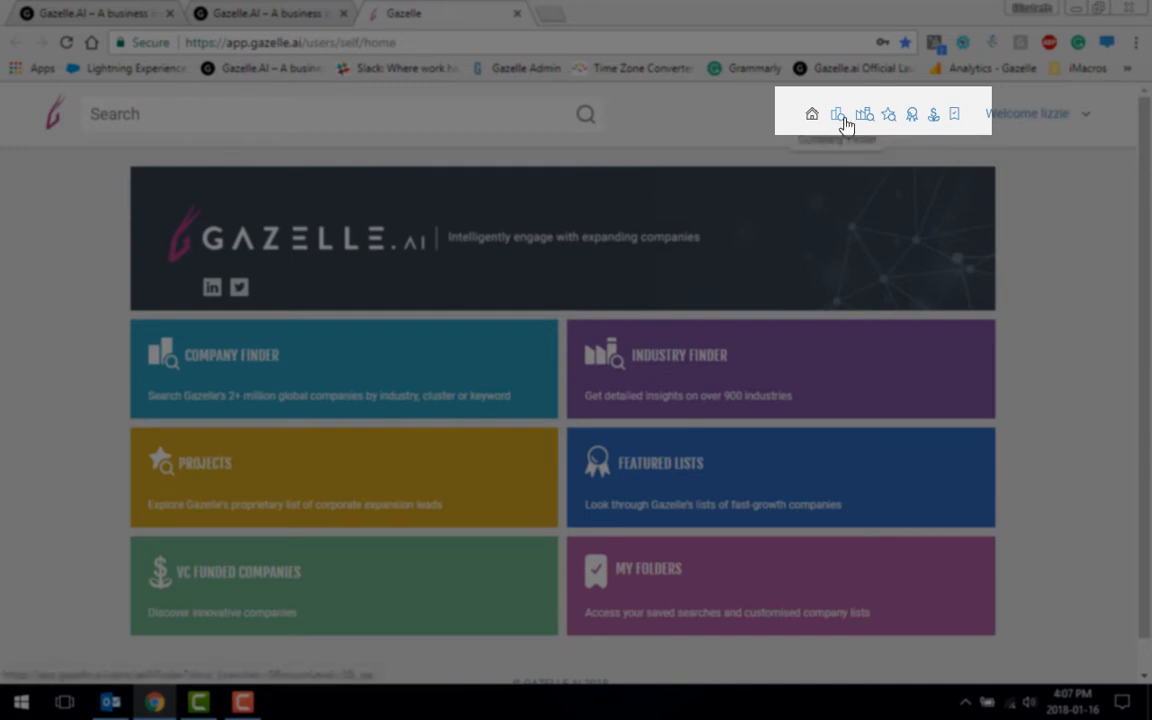
{"action": "mouse_move", "coordinate": [426, 384]}
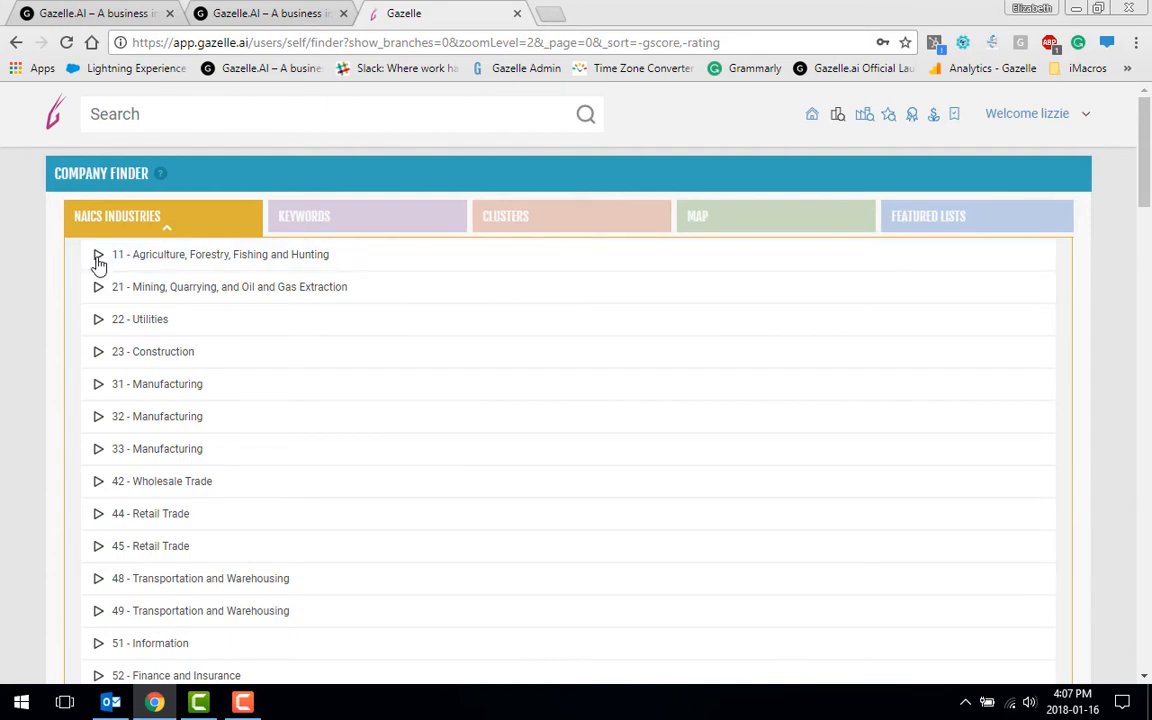
Select 111 Crop Production under group 11, then drop it to return to unfiltered results.
{"action": "left_click", "coordinate": [98, 254]}
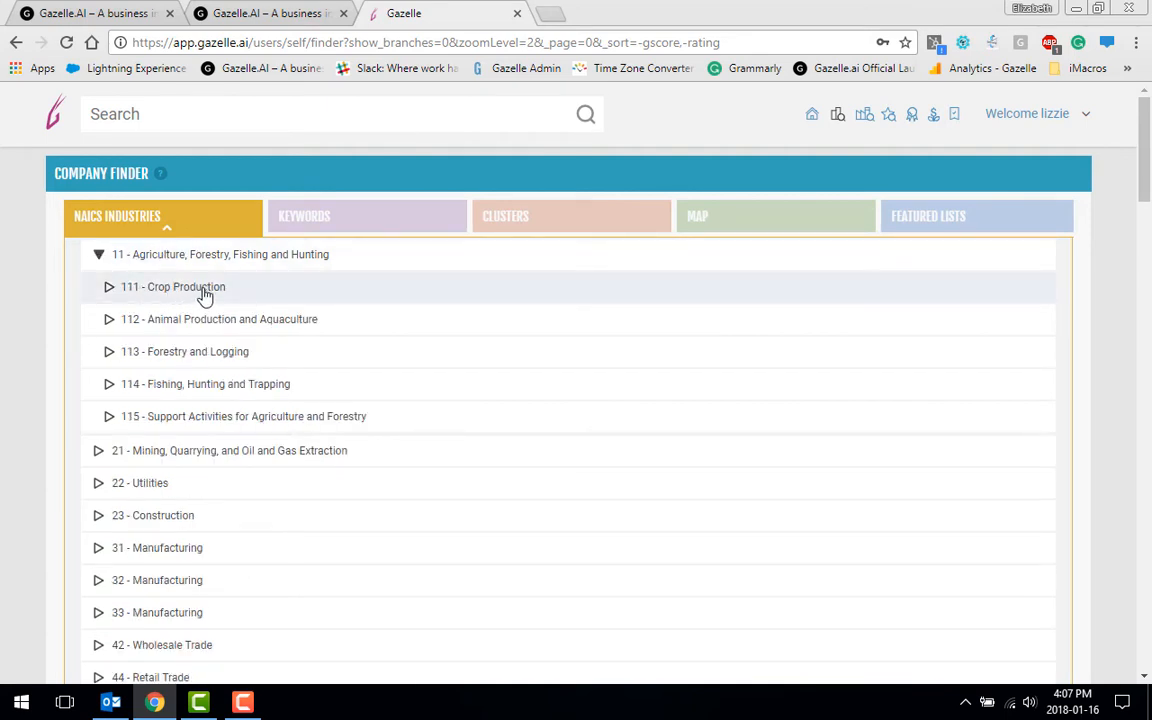
{"action": "left_click", "coordinate": [172, 288]}
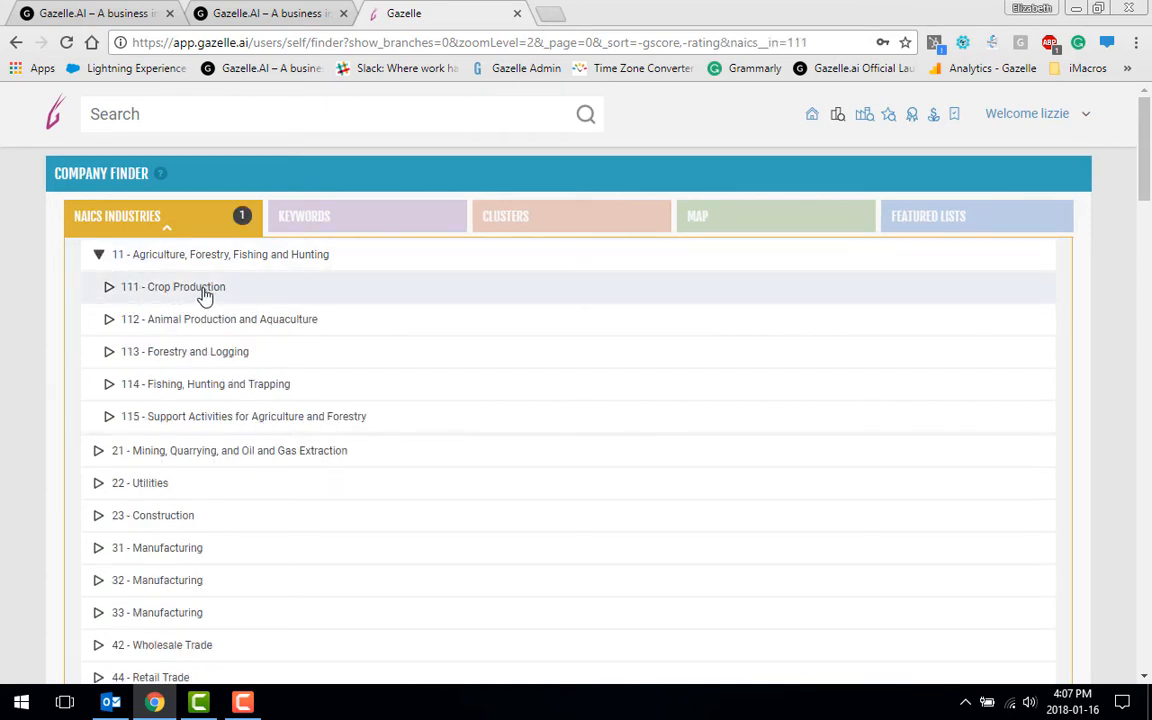
{"action": "left_click", "coordinate": [98, 254]}
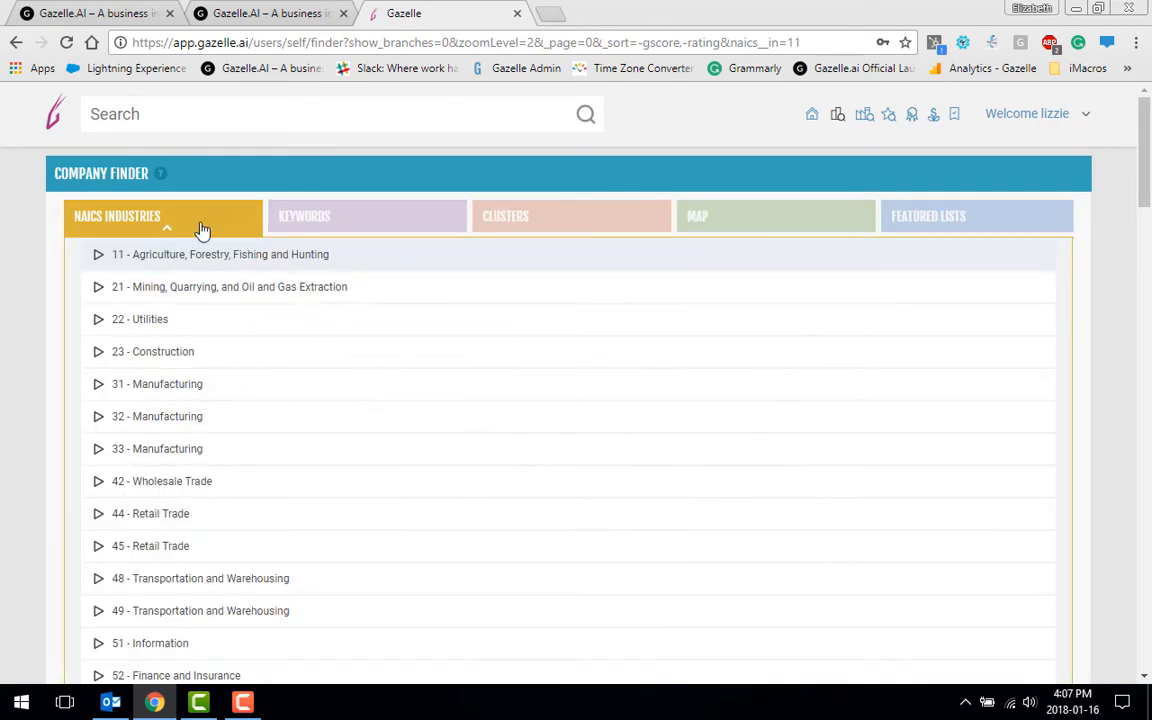
{"action": "left_click", "coordinate": [220, 254]}
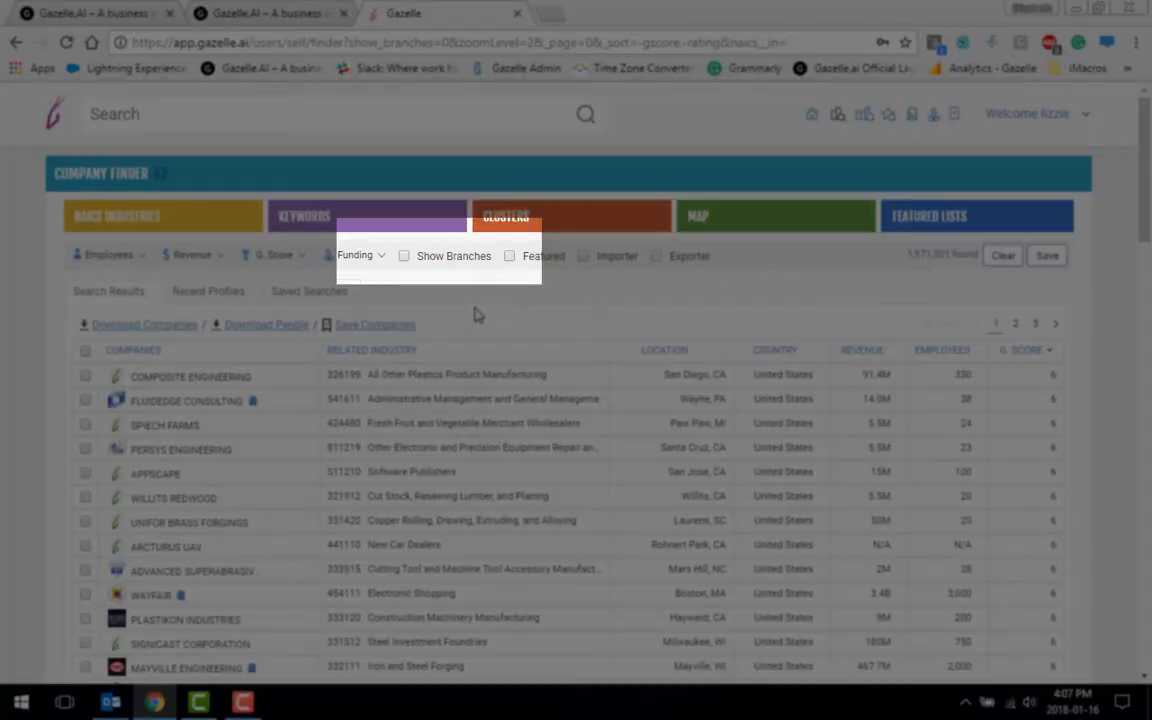
Include branch locations, raising the results to roughly 2.9 million companies.
{"action": "left_click", "coordinate": [404, 256]}
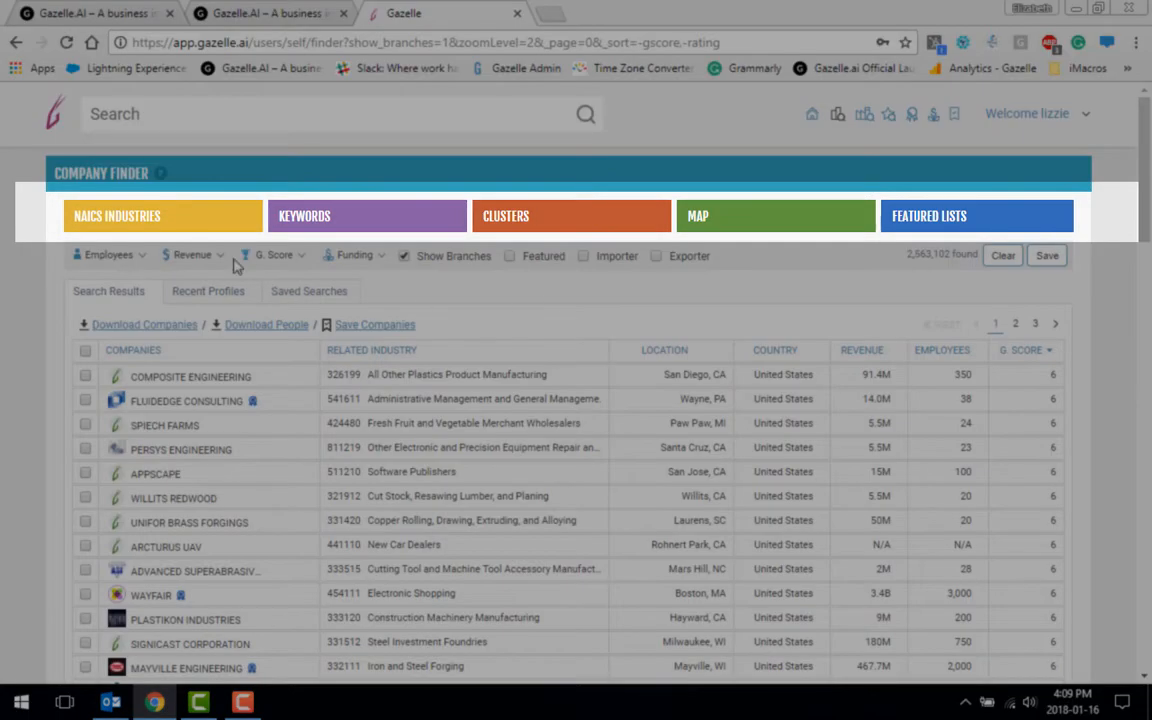
{"action": "mouse_move", "coordinate": [564, 220]}
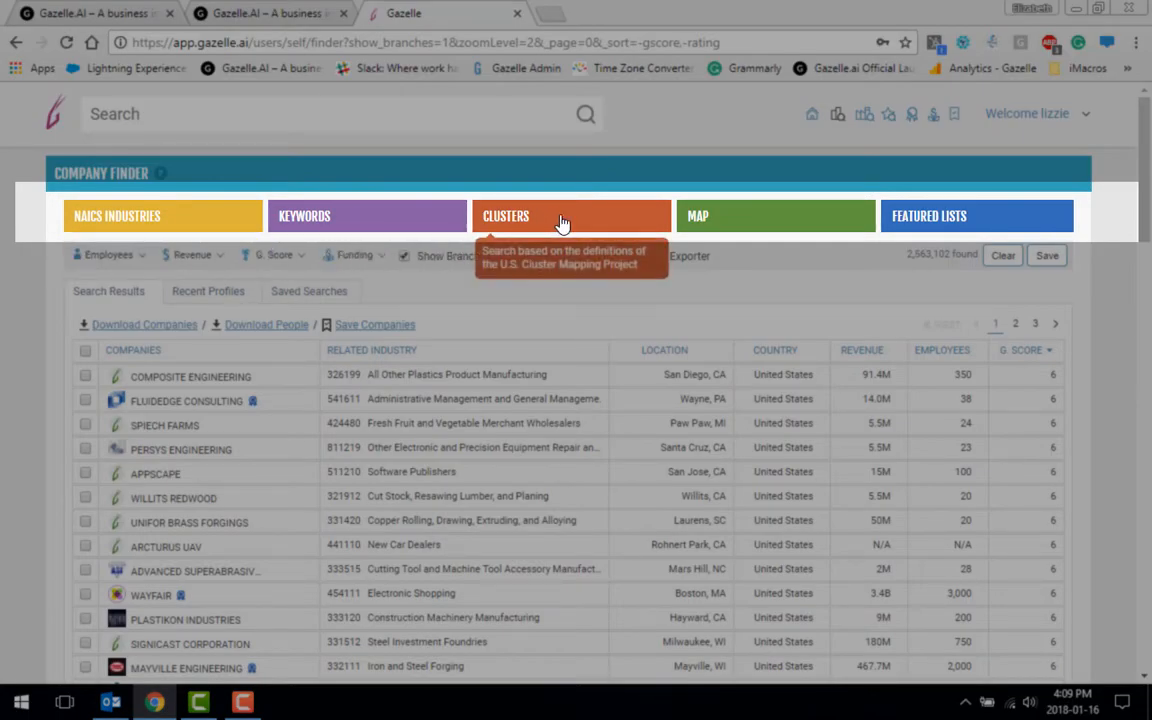
{"action": "mouse_move", "coordinate": [1036, 216]}
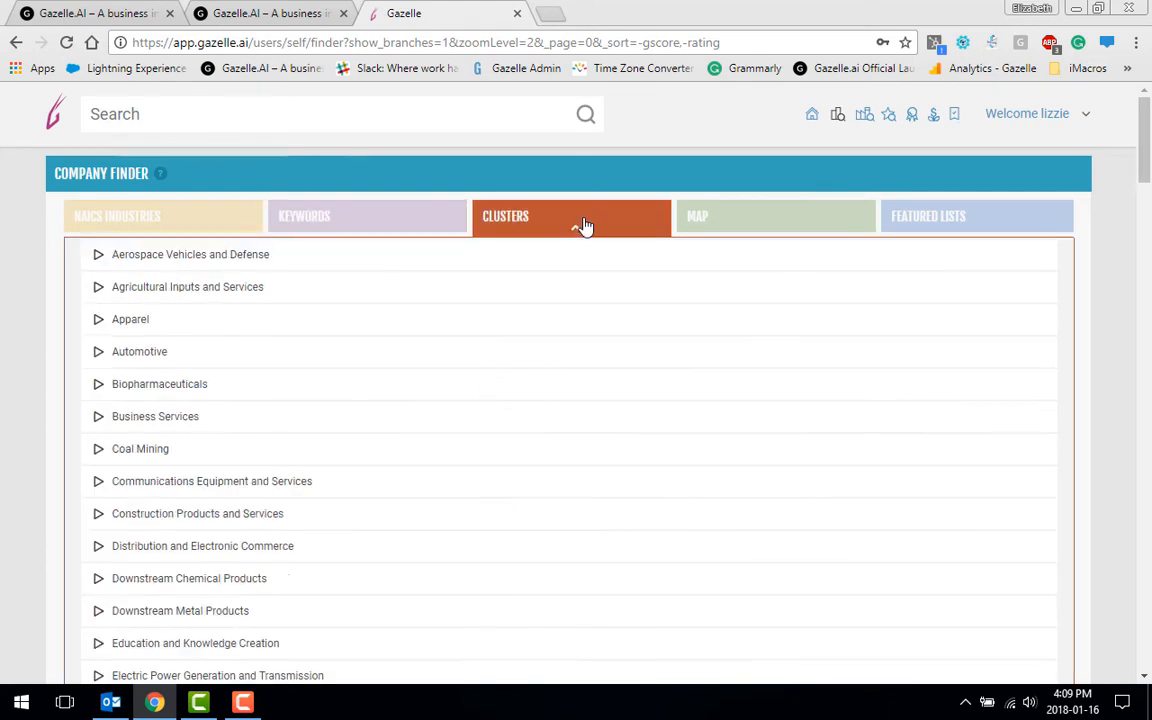
{"action": "mouse_move", "coordinate": [788, 222]}
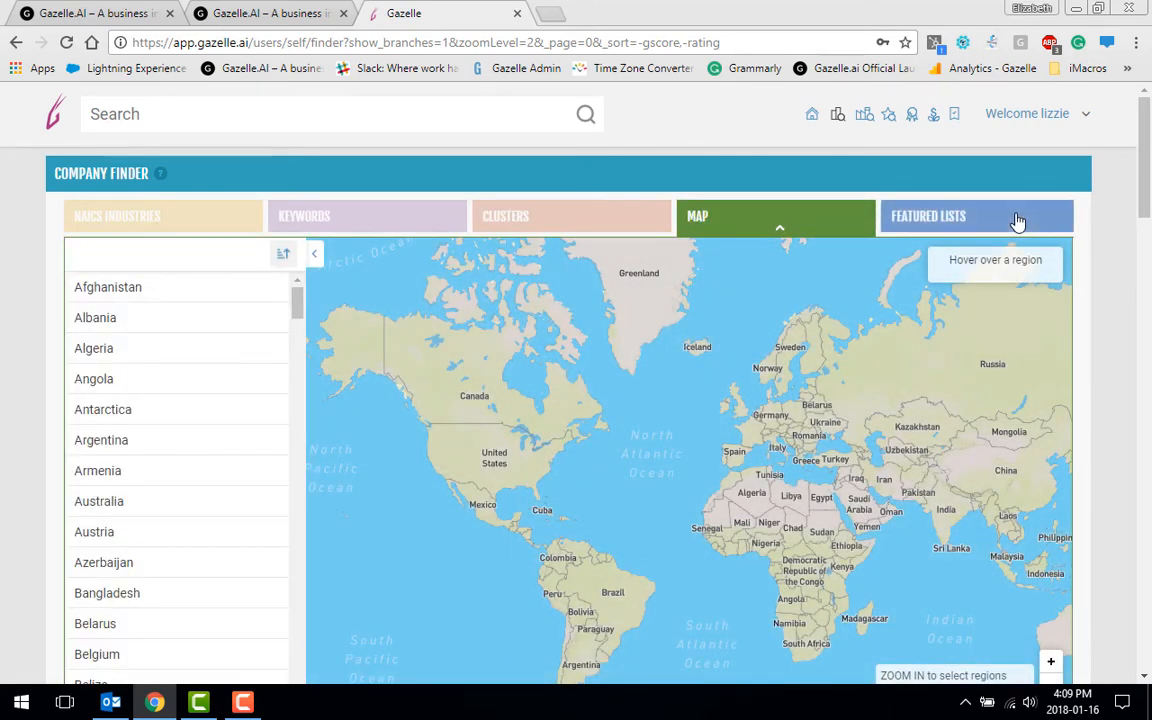
Close the Map panel to return toward the plain company results.
{"action": "left_click", "coordinate": [928, 216]}
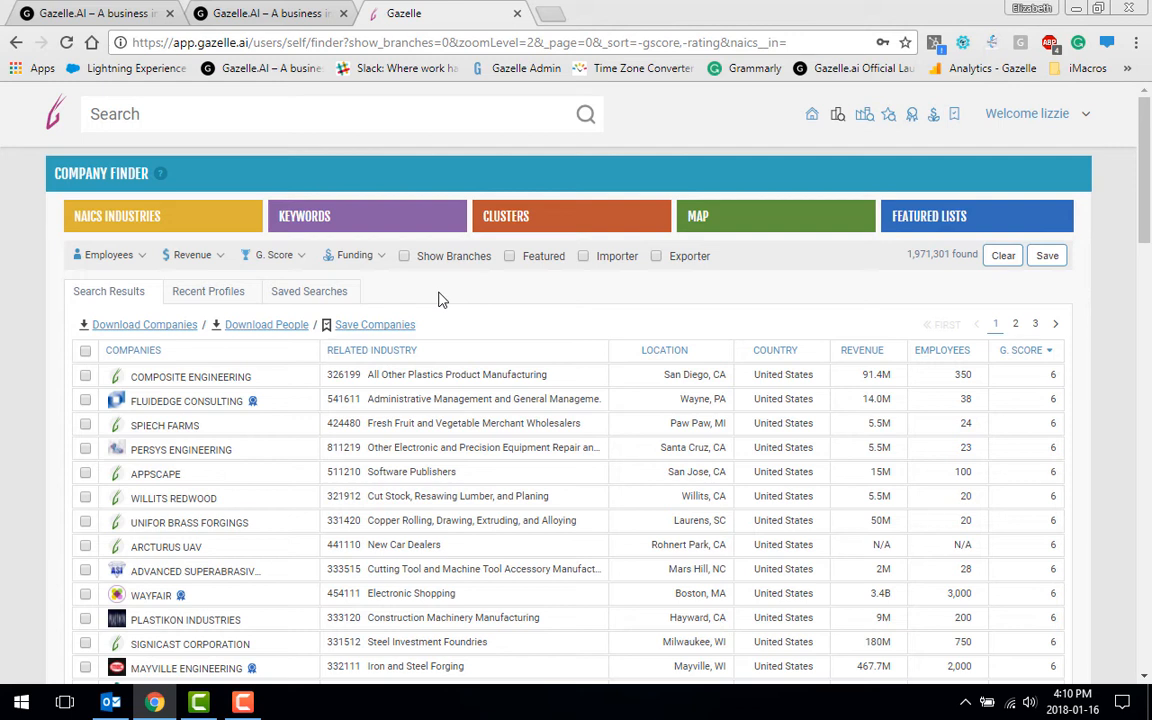
{"action": "mouse_move", "coordinate": [408, 296]}
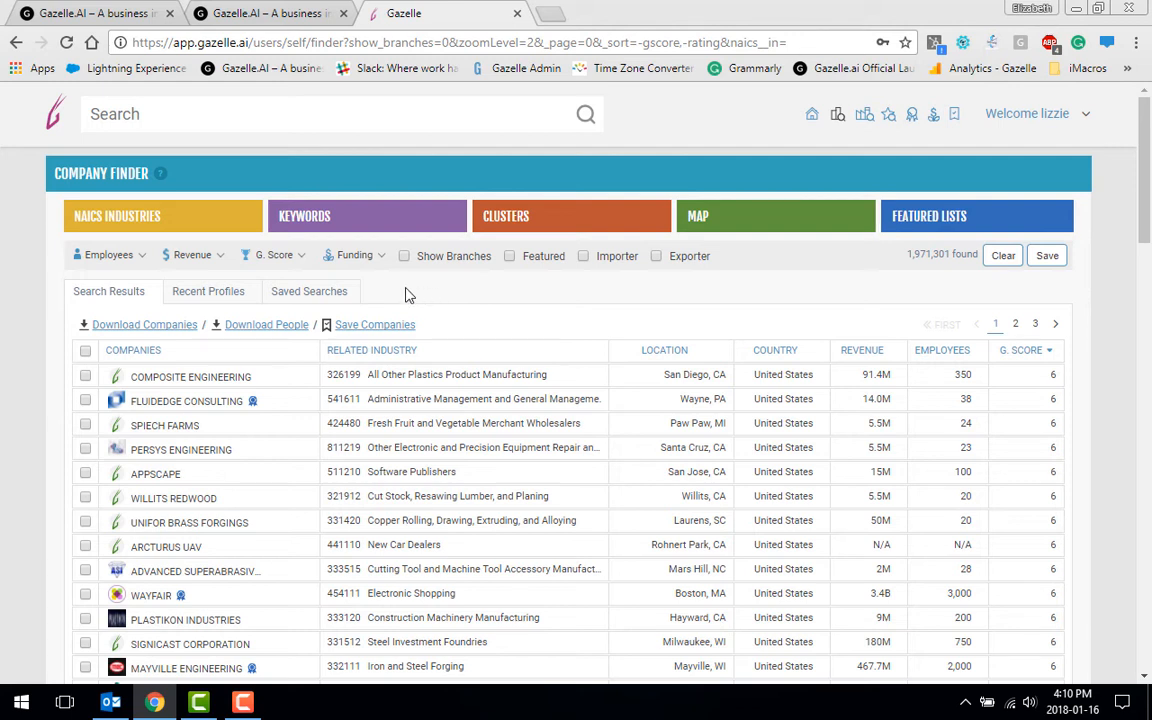
{"action": "mouse_move", "coordinate": [184, 216]}
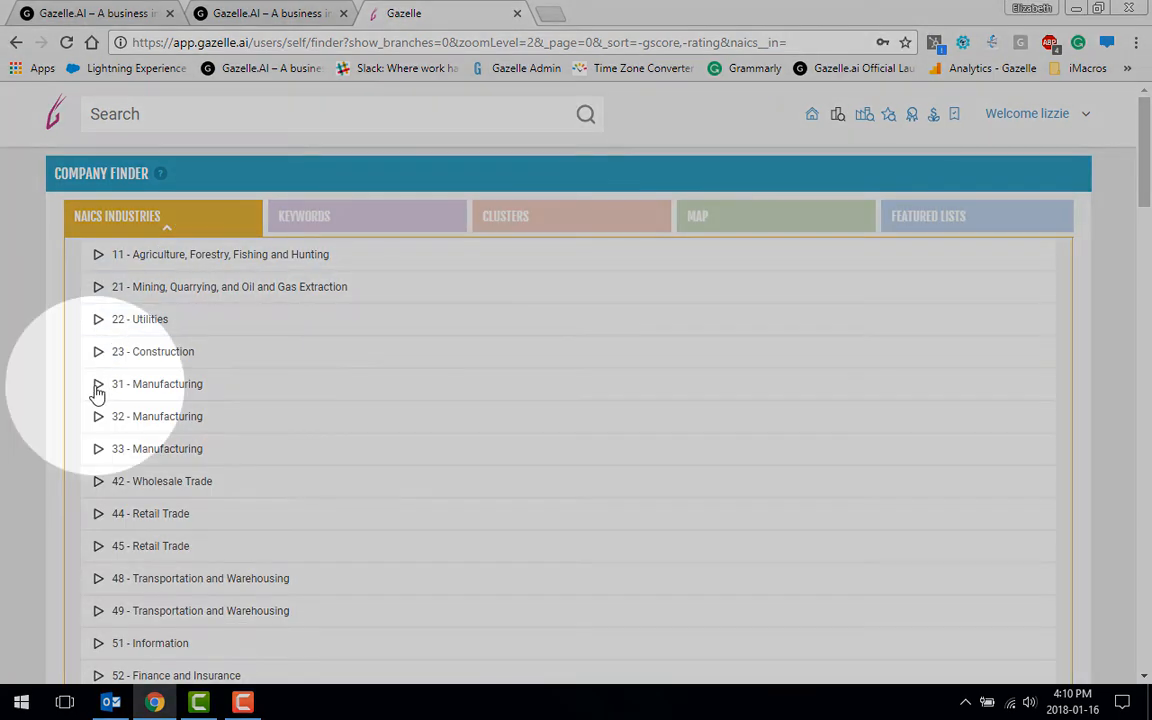
Filter to NAICS 311 Food Manufacturing under 31 Manufacturing, about 16,458 companies.
{"action": "left_click", "coordinate": [98, 384]}
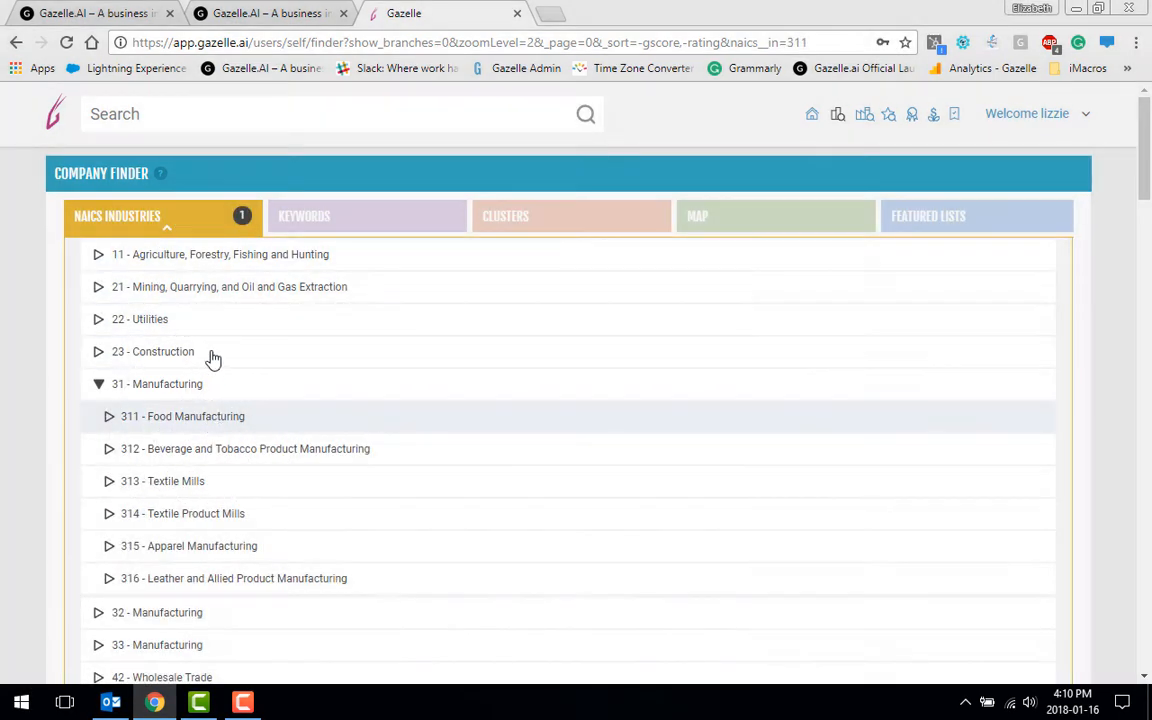
{"action": "left_click", "coordinate": [182, 416]}
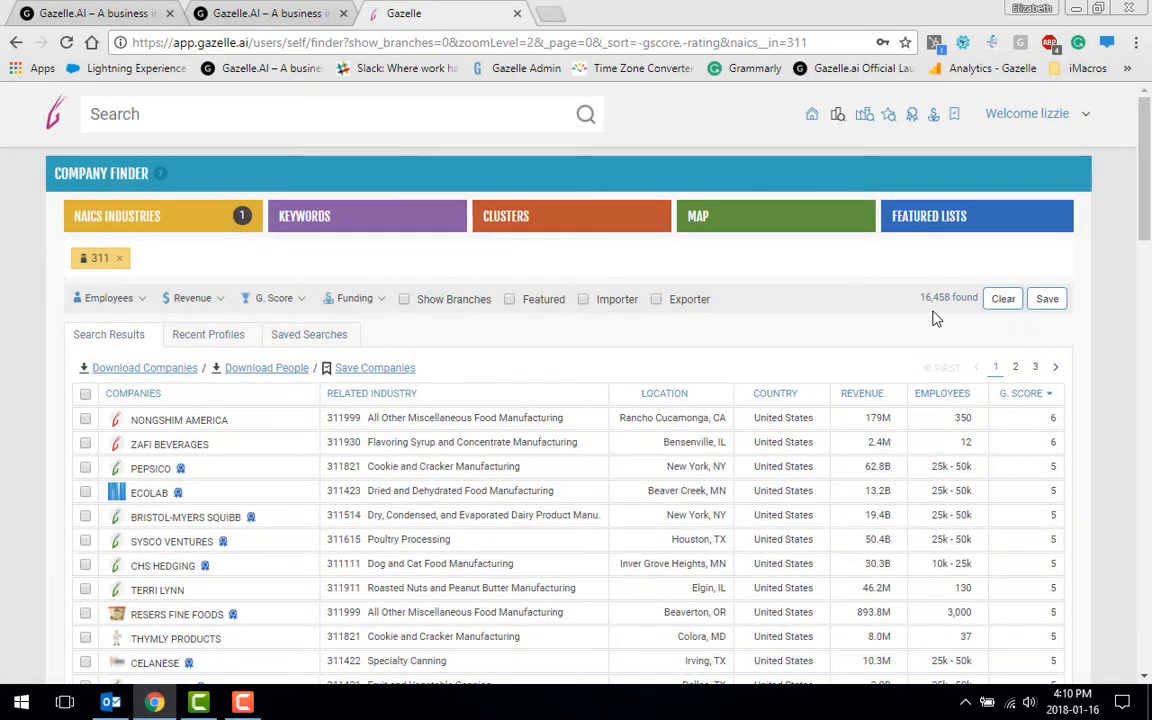
{"action": "left_click", "coordinate": [304, 216]}
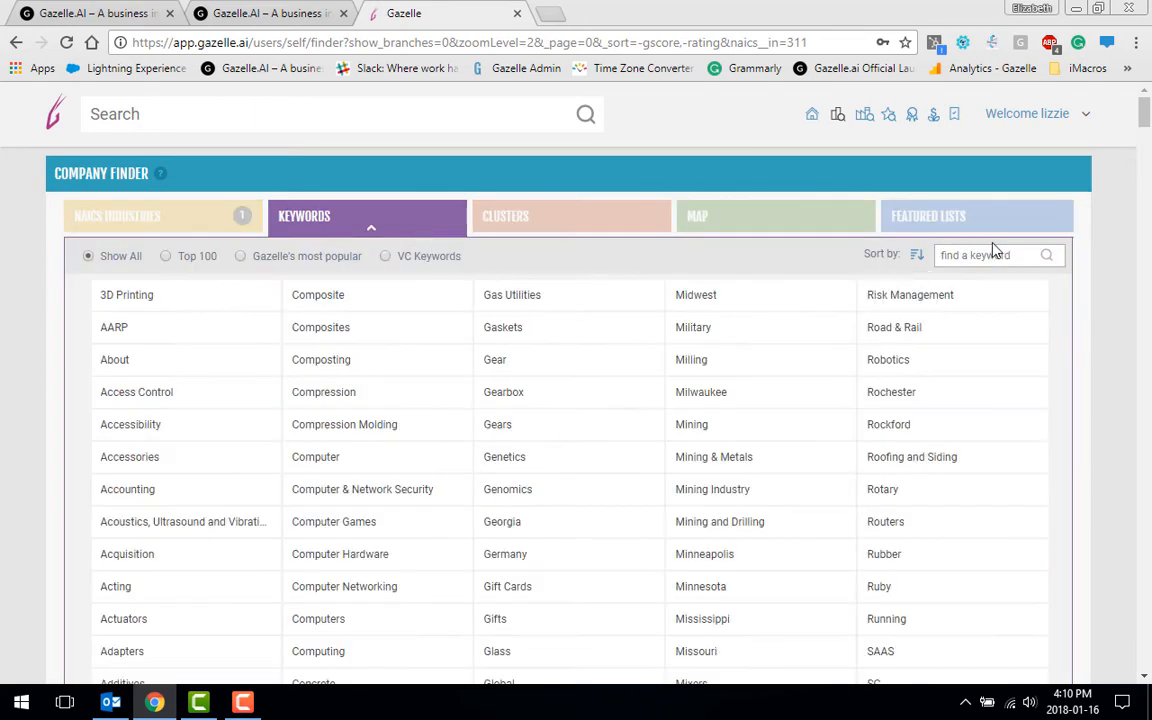
Search keywords for 'food' and add Food Products, Foodservice and Food Service filters.
{"action": "type", "text": "food"}
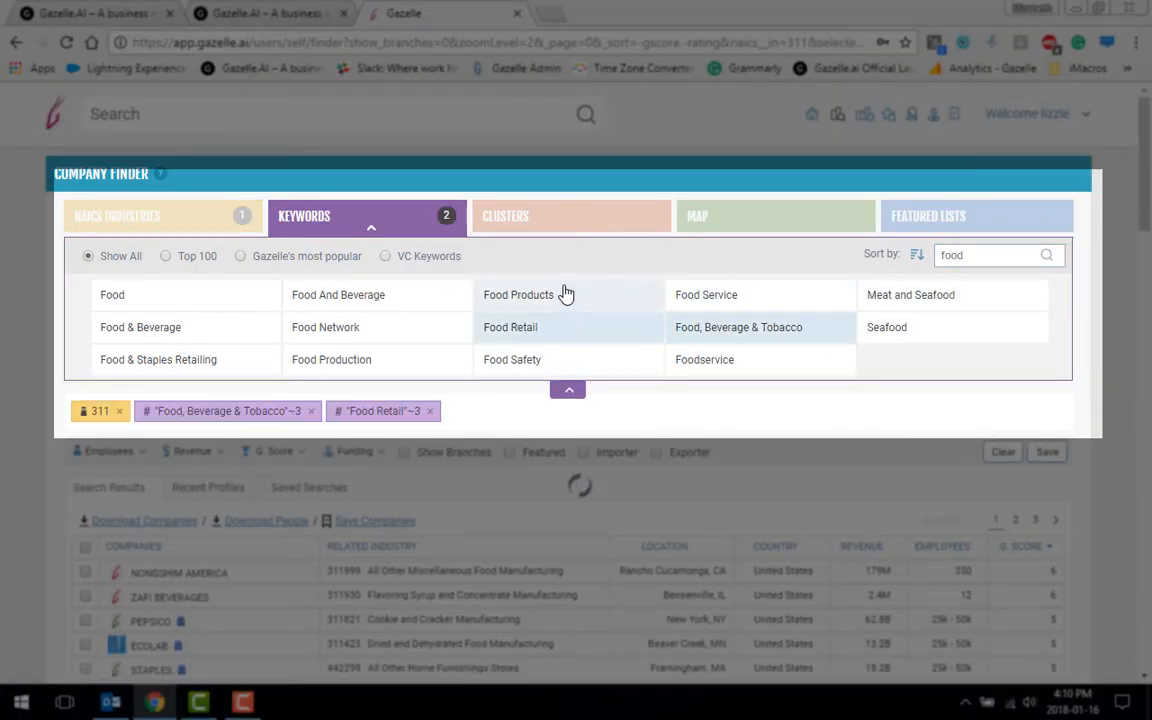
{"action": "left_click", "coordinate": [140, 328]}
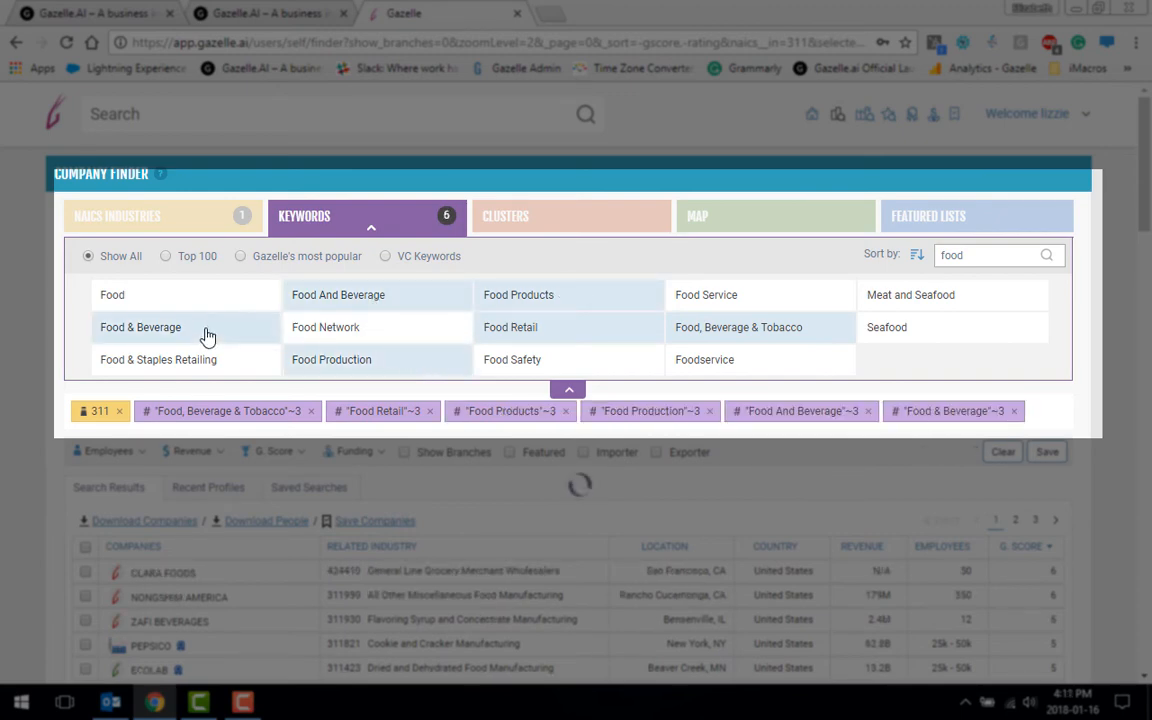
{"action": "left_click", "coordinate": [704, 360]}
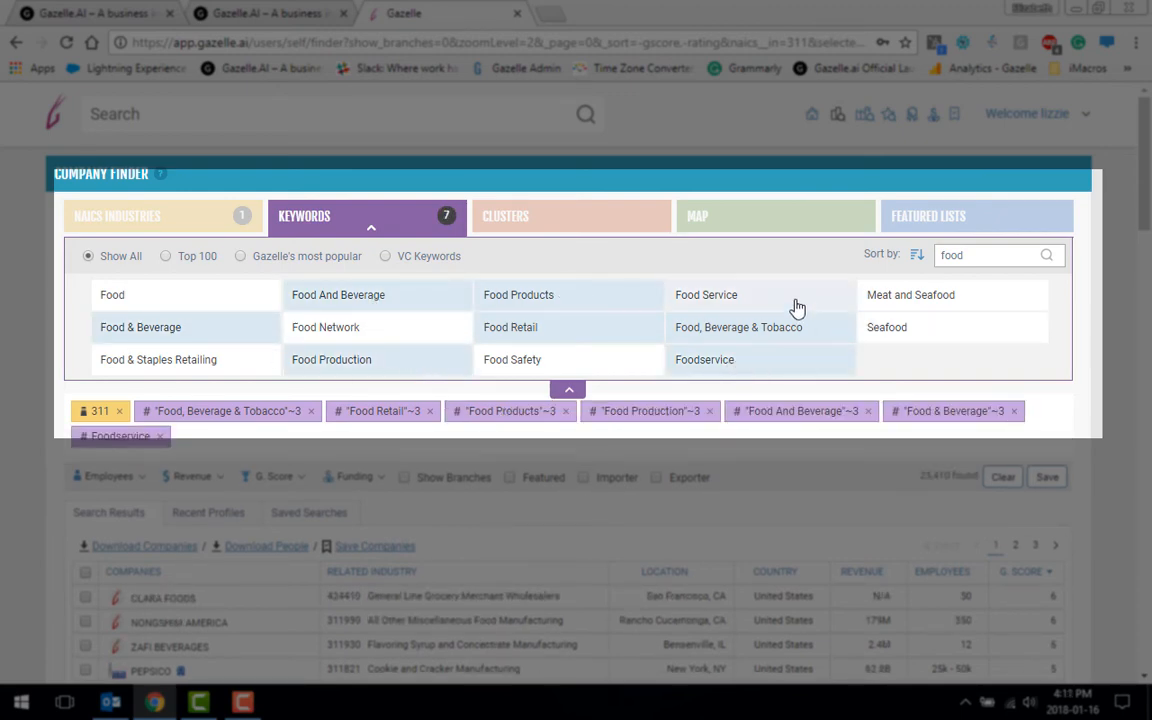
{"action": "left_click", "coordinate": [706, 294]}
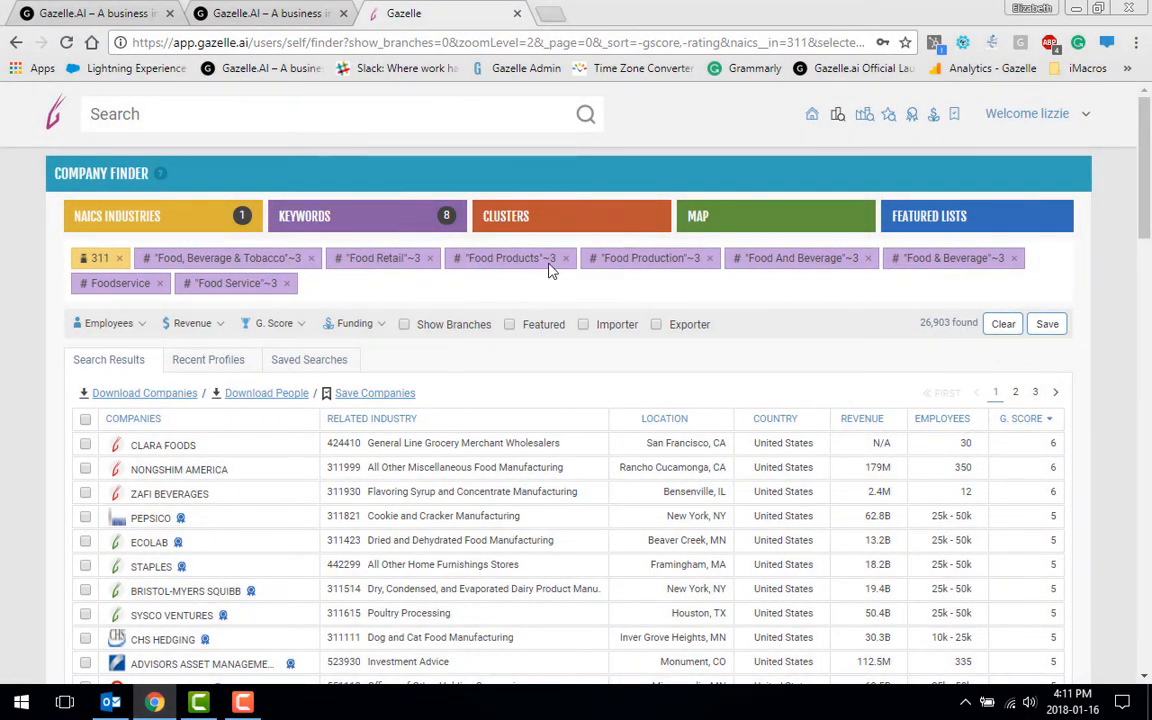
Add the Fishing and Fishing Products, Food Processing and Manufacturing, and Livestock Processing clusters.
{"action": "left_click", "coordinate": [504, 216]}
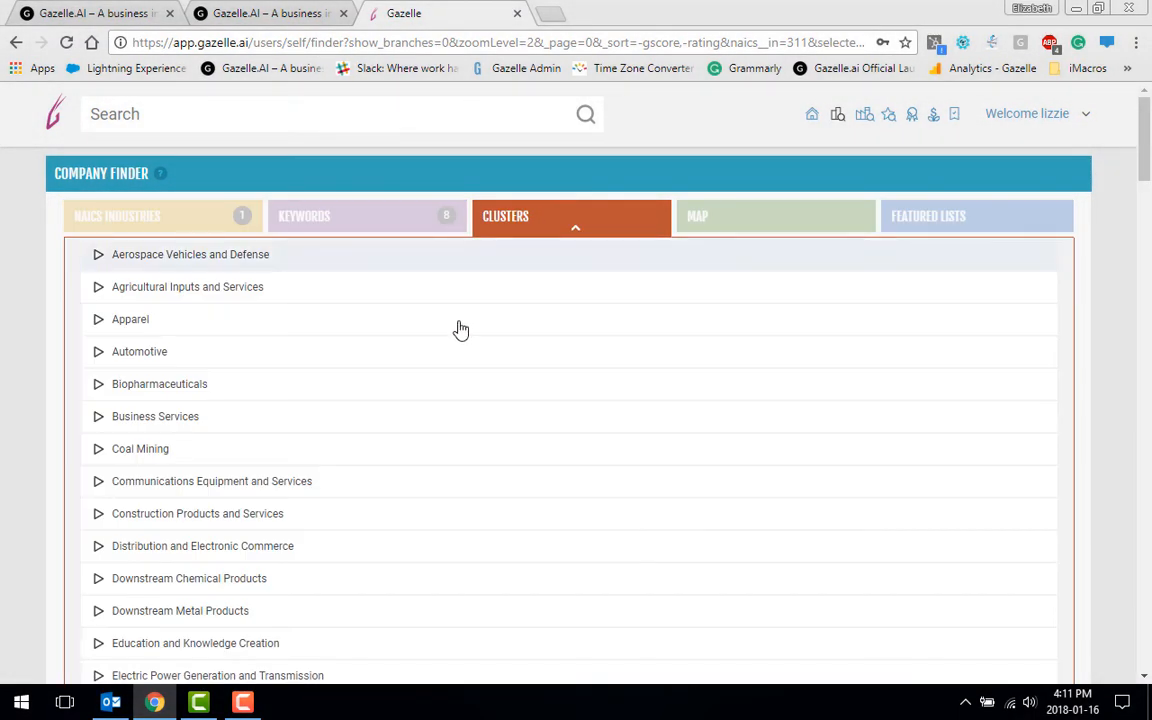
{"action": "scroll", "scroll_direction": "down", "scroll_amount": 3}
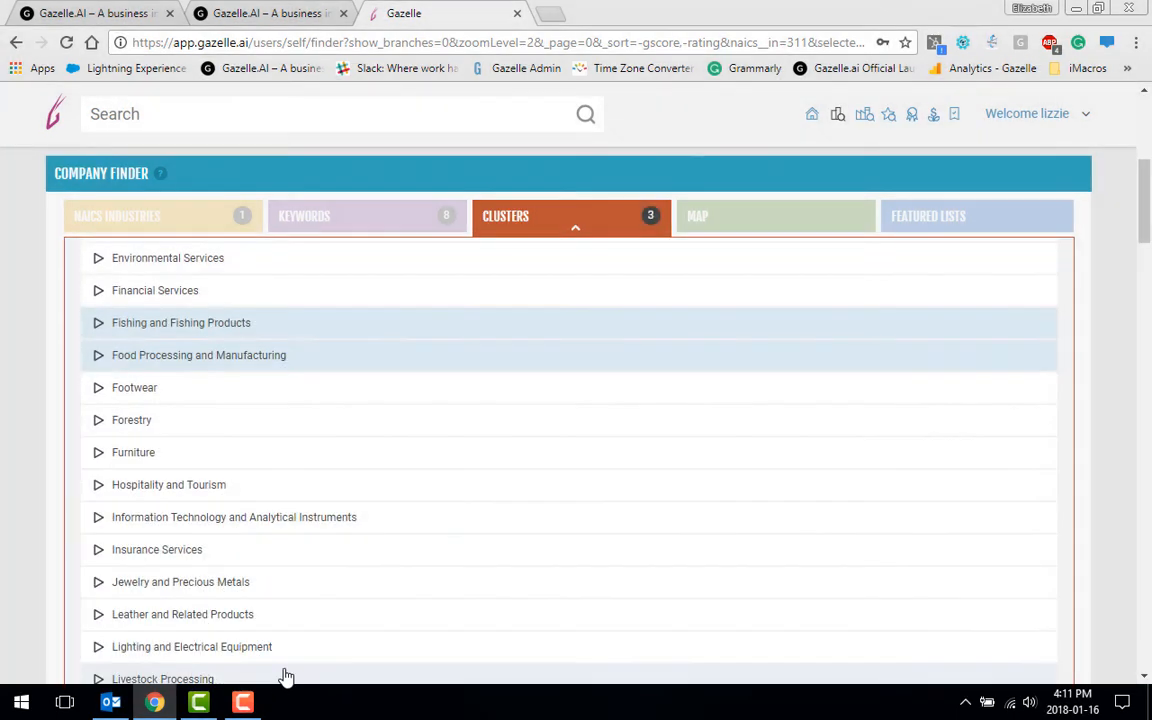
{"action": "scroll", "scroll_direction": "down", "scroll_amount": 3}
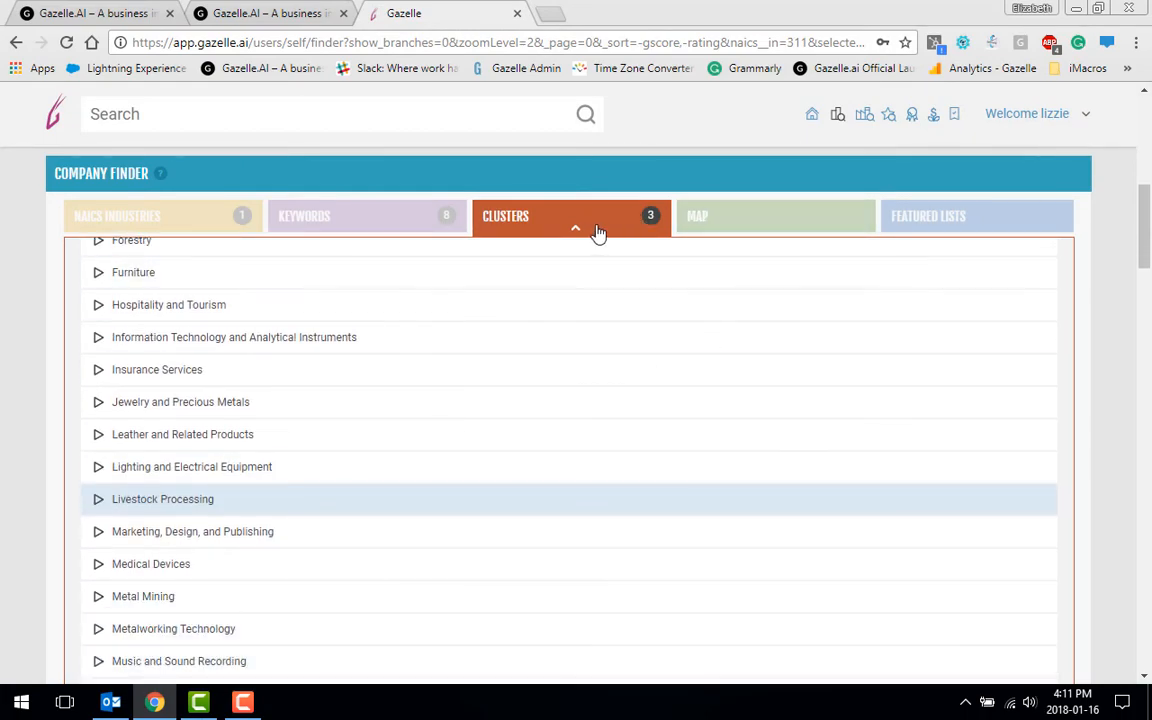
{"action": "left_click", "coordinate": [576, 228]}
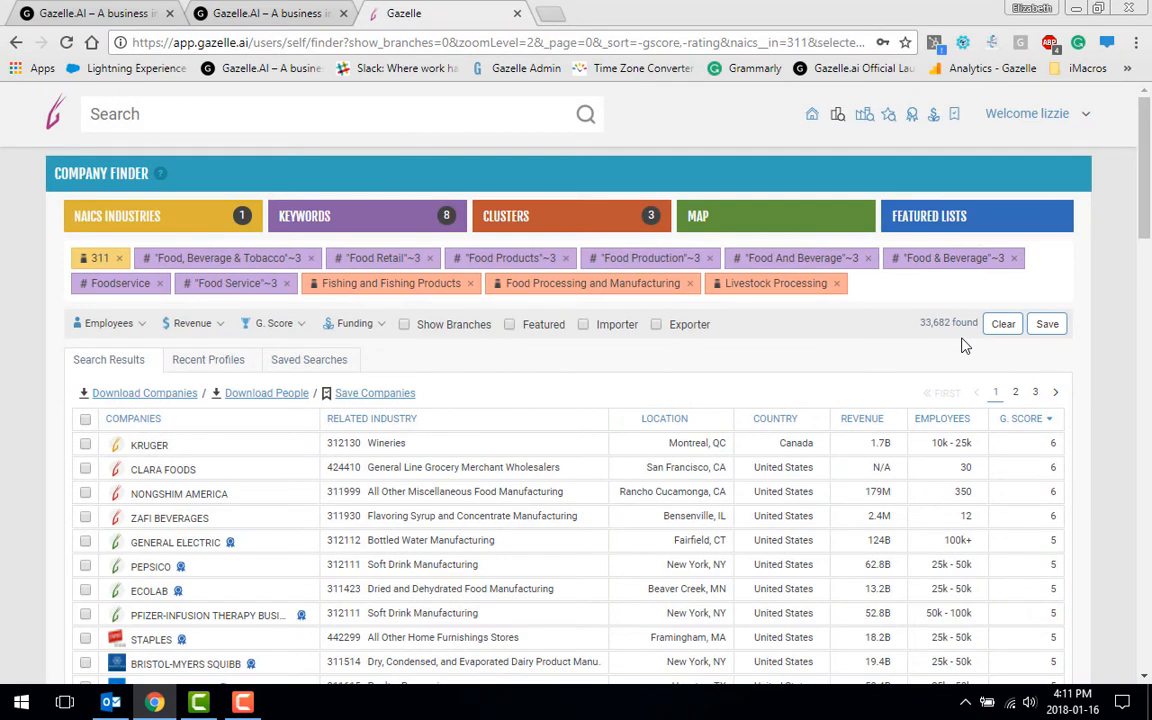
{"action": "mouse_move", "coordinate": [938, 344]}
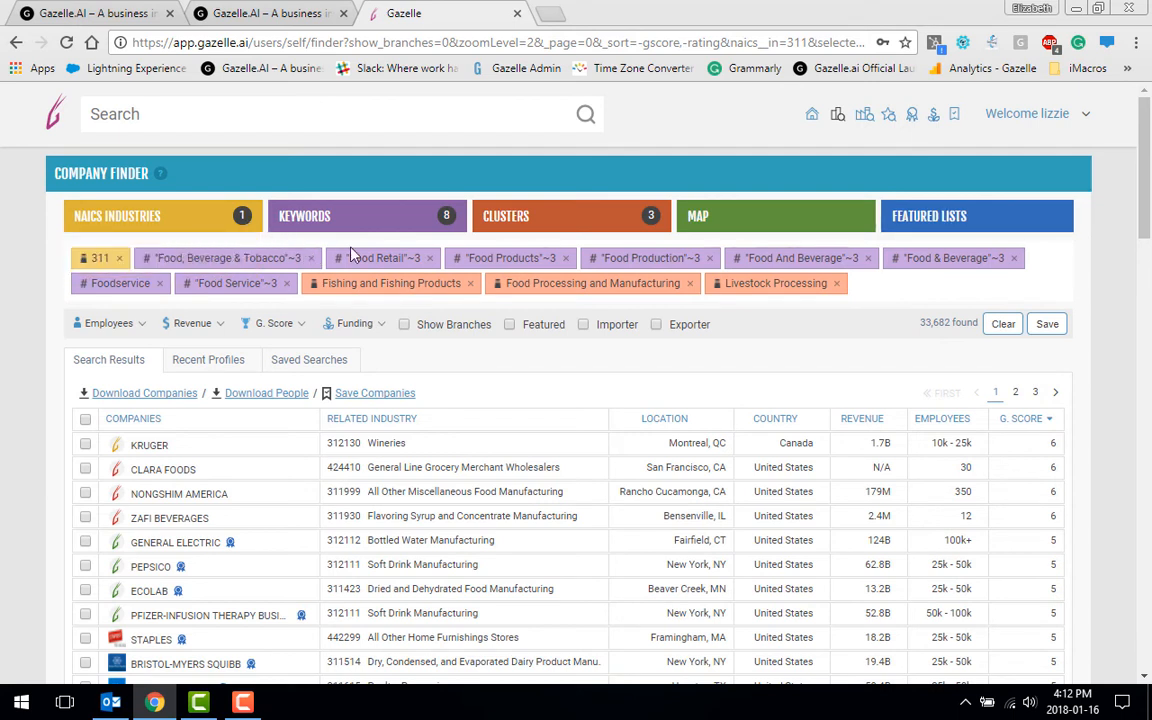
{"action": "mouse_move", "coordinate": [664, 236]}
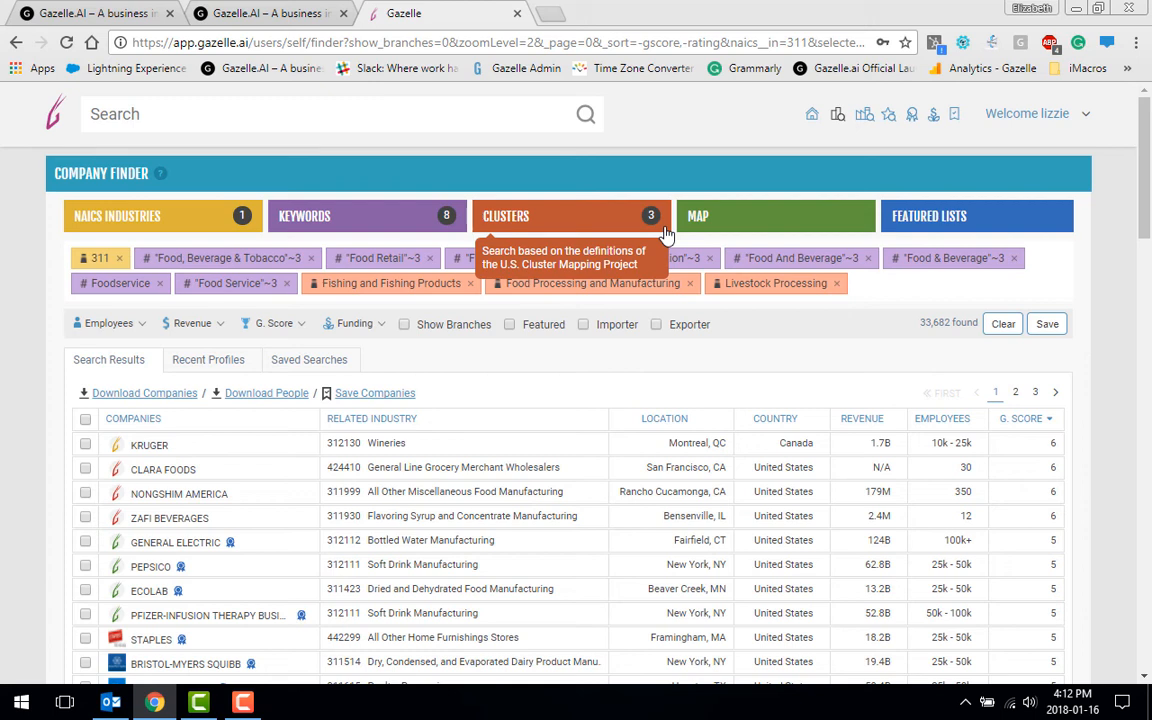
{"action": "mouse_move", "coordinate": [592, 184]}
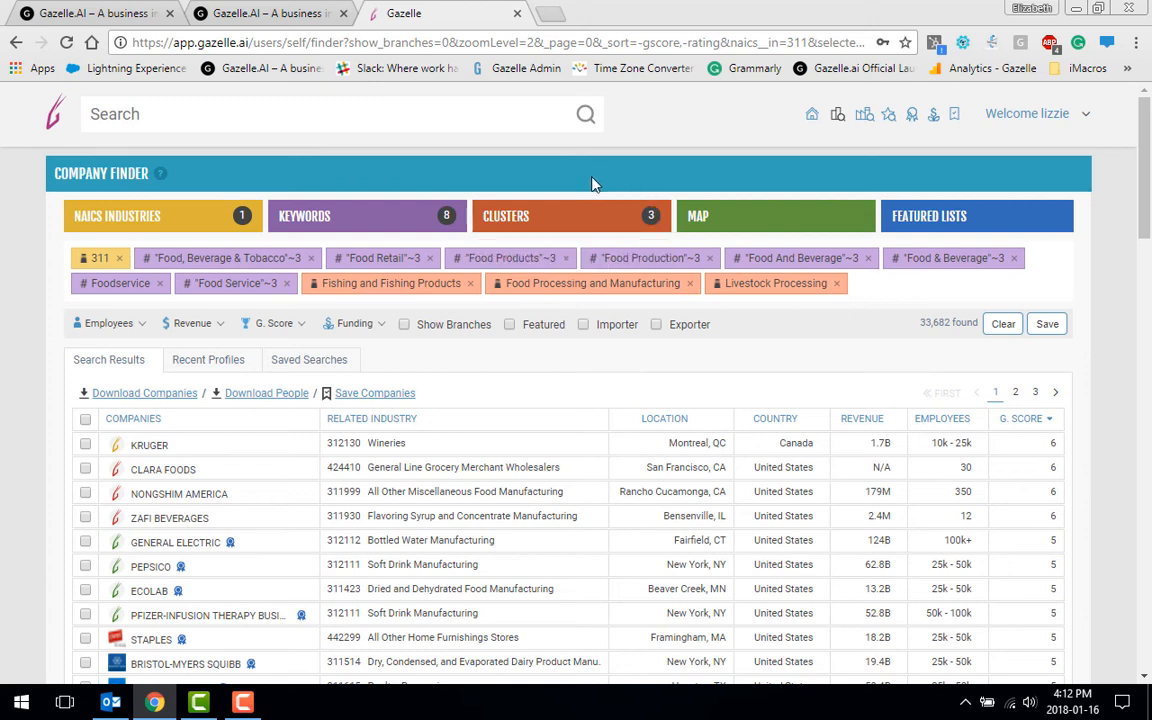
{"action": "mouse_move", "coordinate": [350, 192]}
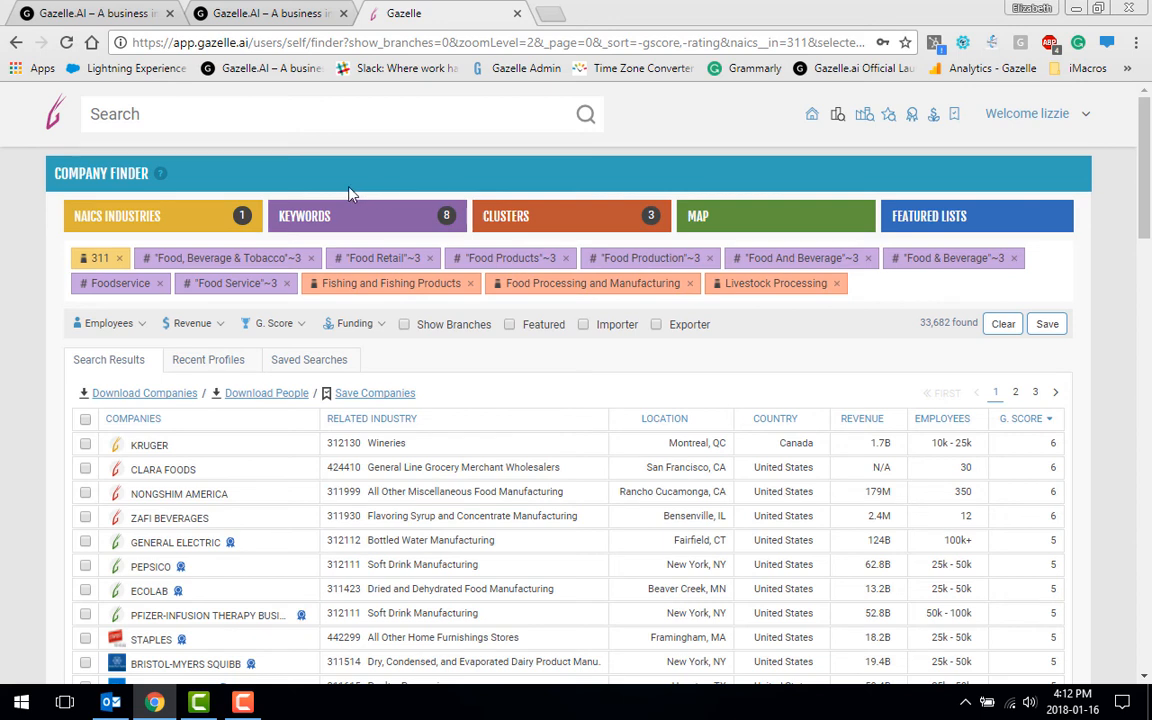
{"action": "mouse_move", "coordinate": [324, 194]}
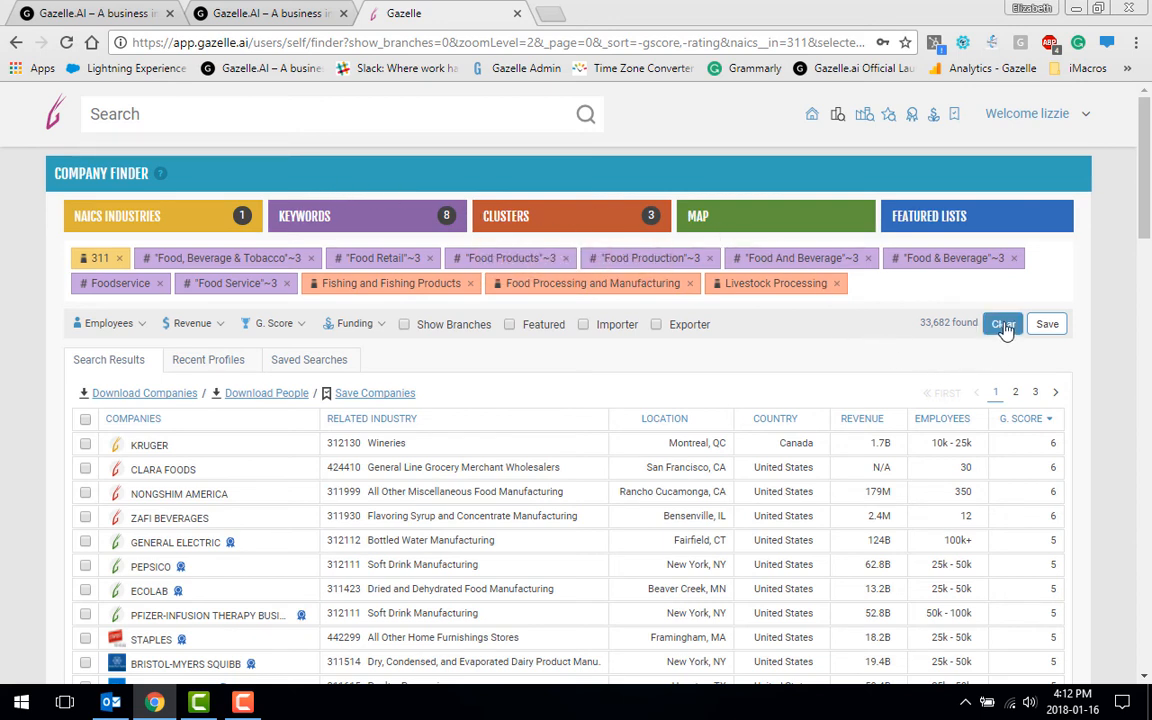
Clear every search filter and return to the home dashboard.
{"action": "left_click", "coordinate": [1002, 324]}
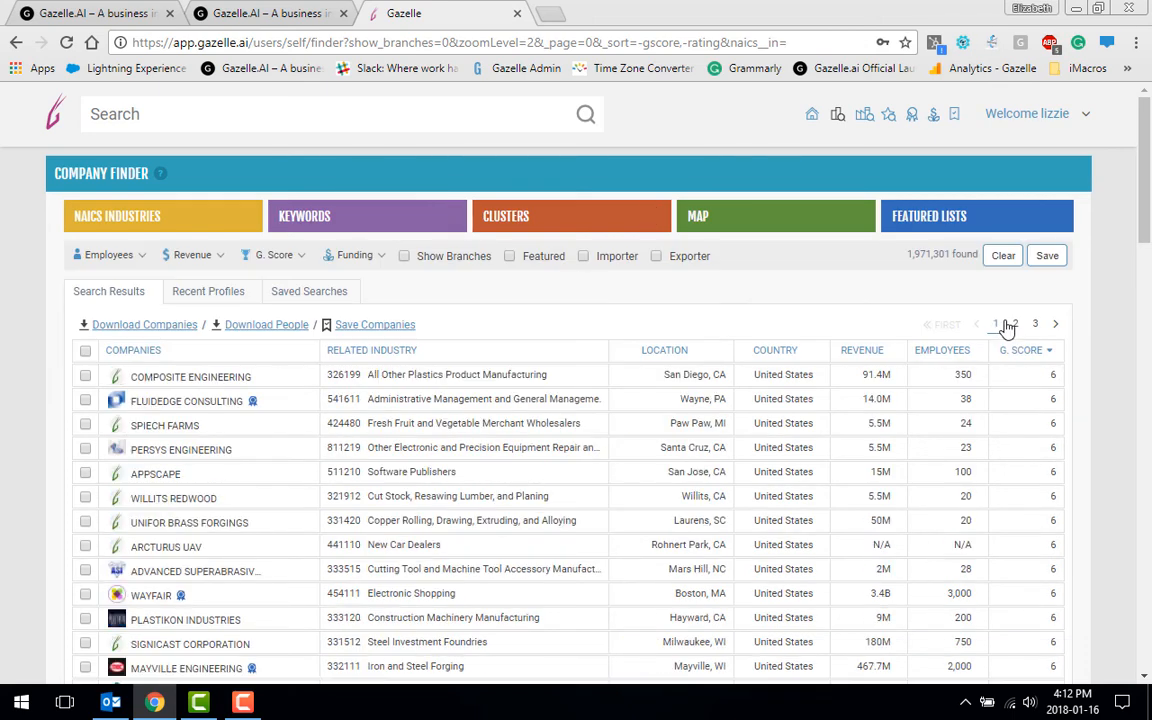
{"action": "mouse_move", "coordinate": [812, 114]}
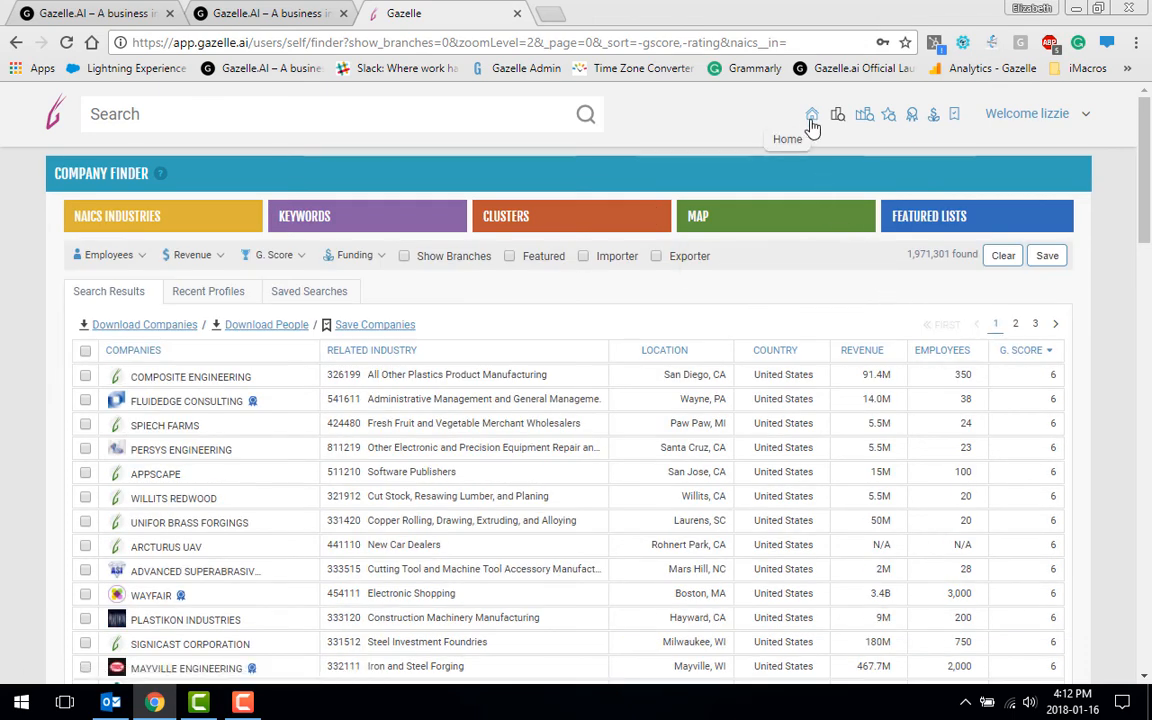
{"action": "left_click", "coordinate": [812, 114]}
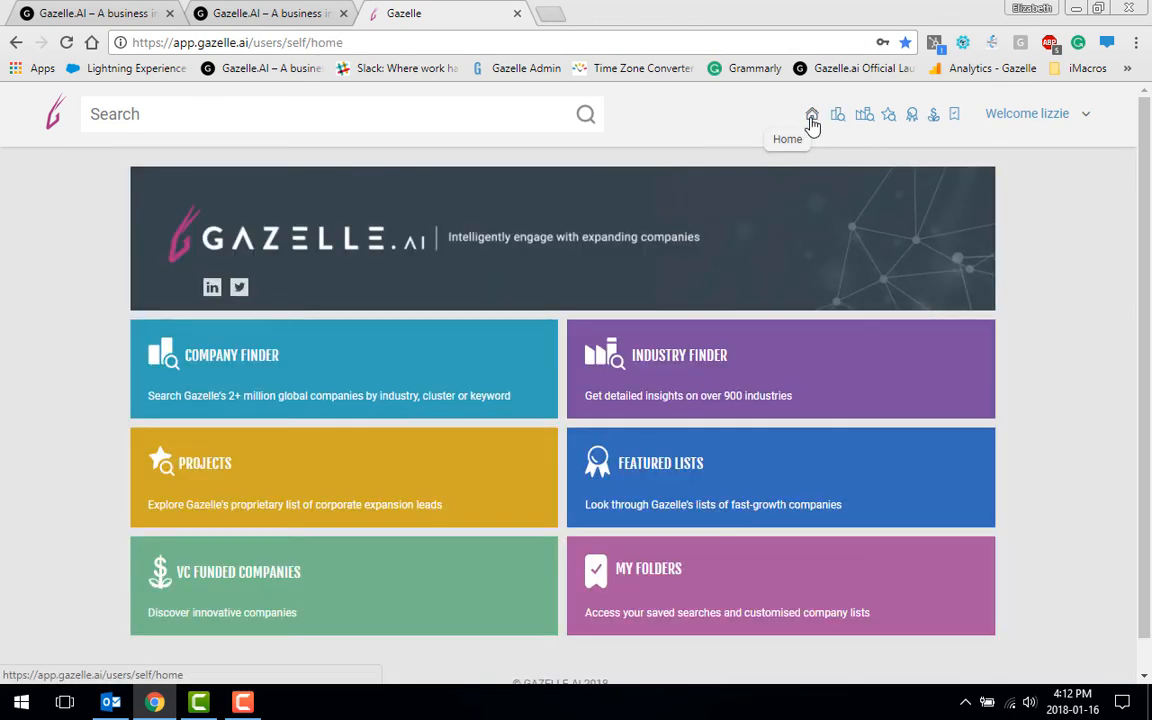
{"action": "mouse_move", "coordinate": [1004, 118]}
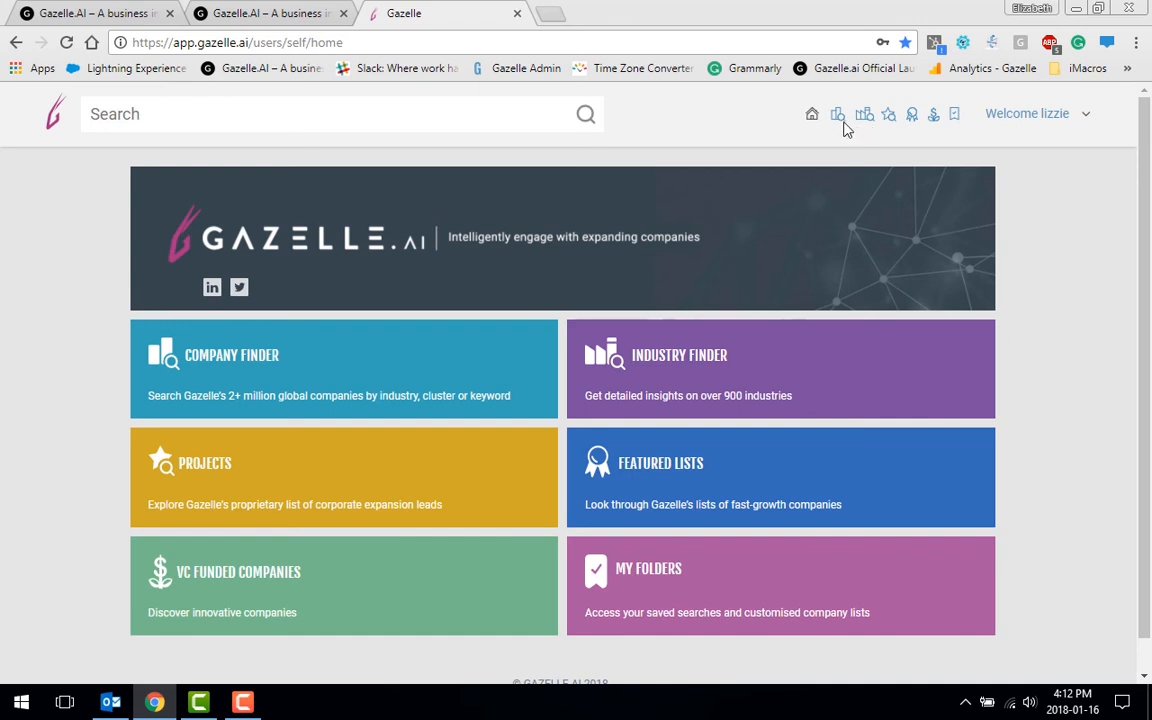
{"action": "mouse_move", "coordinate": [812, 112]}
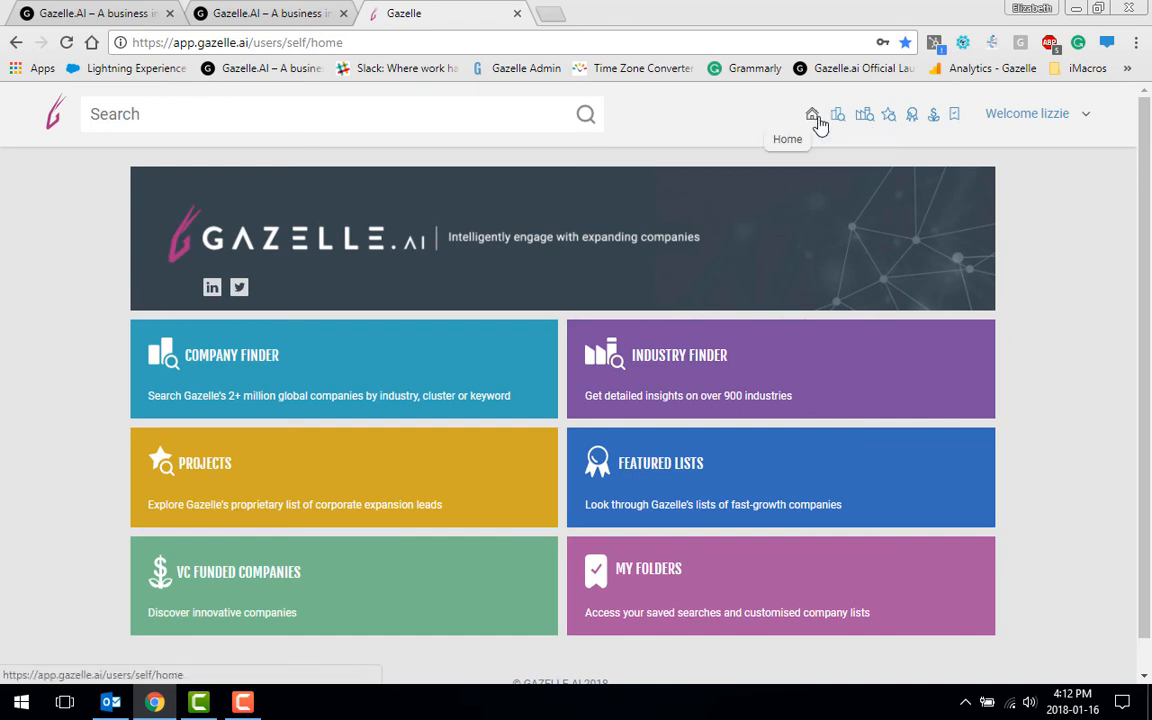
{"action": "mouse_move", "coordinate": [604, 280]}
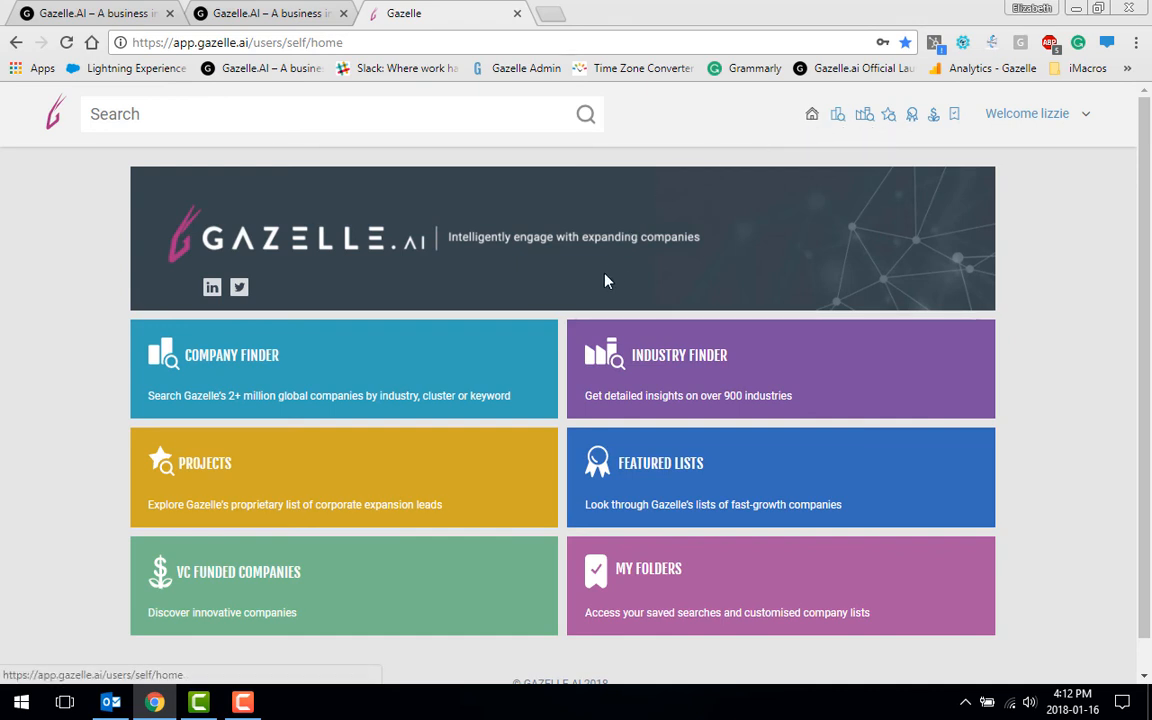